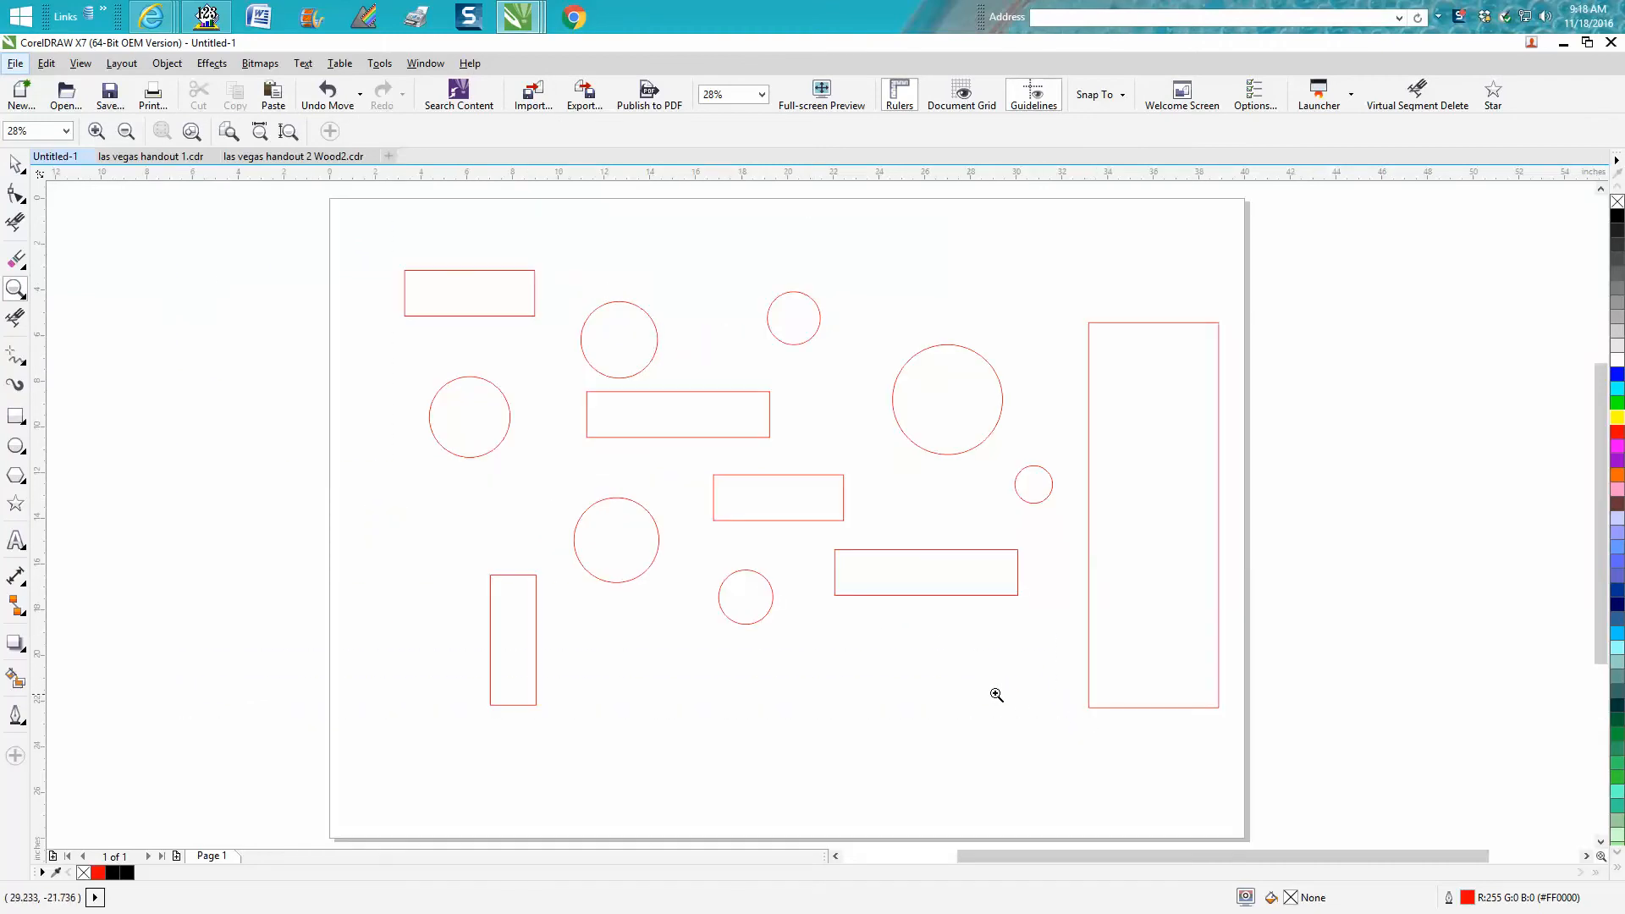
mouse_move(419, 396)
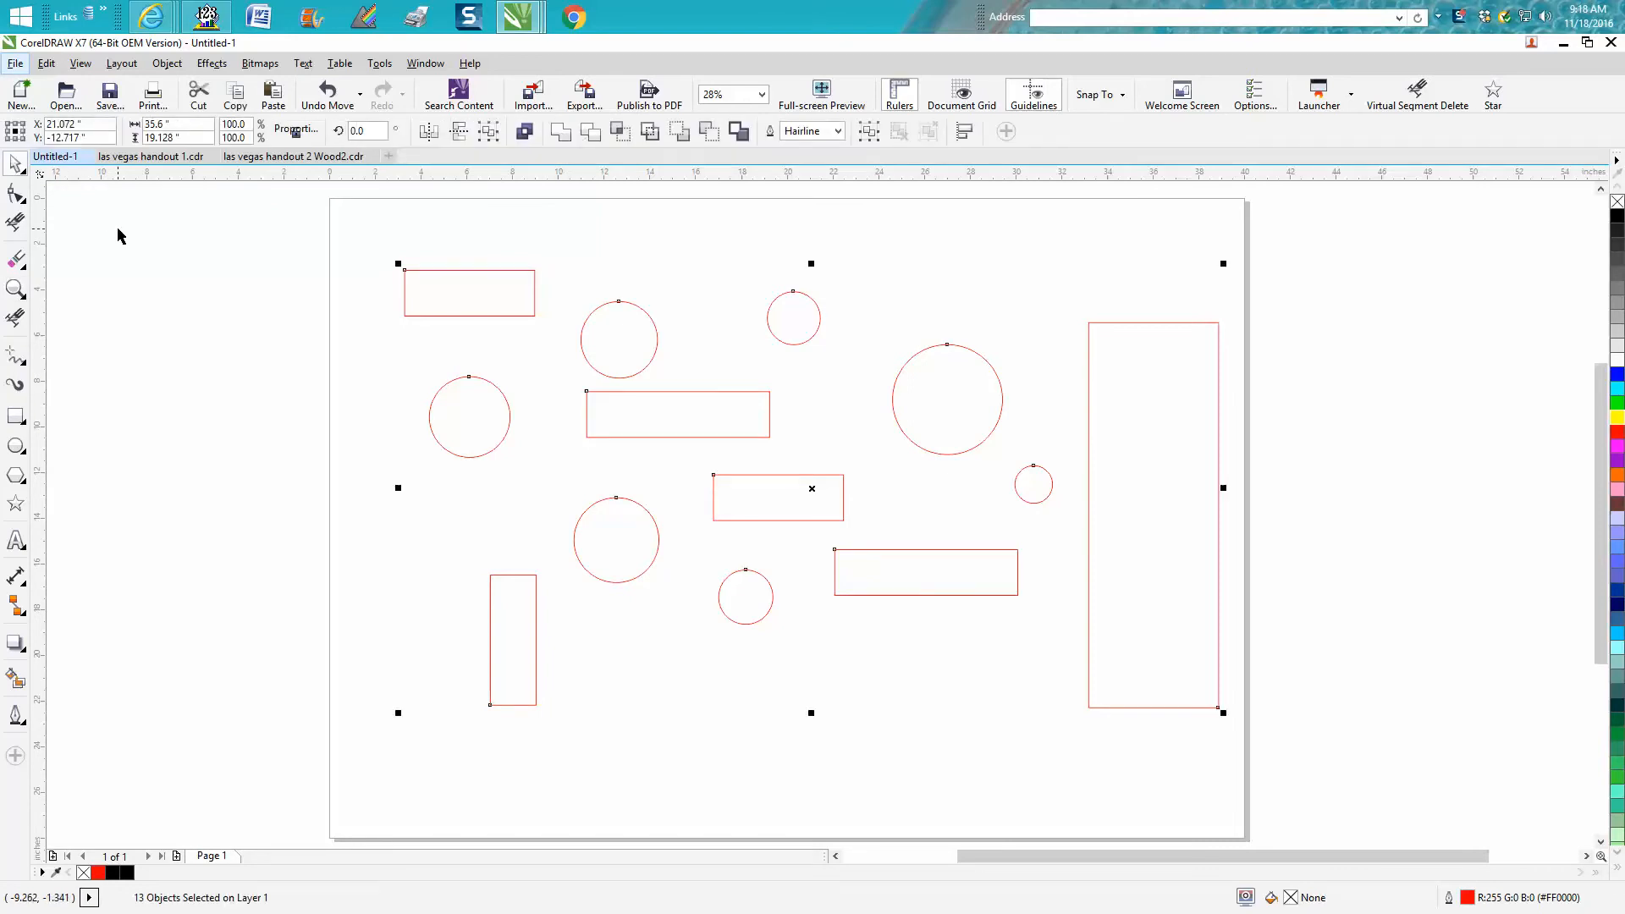
Group the thirteen selected red outline rectangles and circles with Ctrl+G, then deselect
key(ctrl+g)
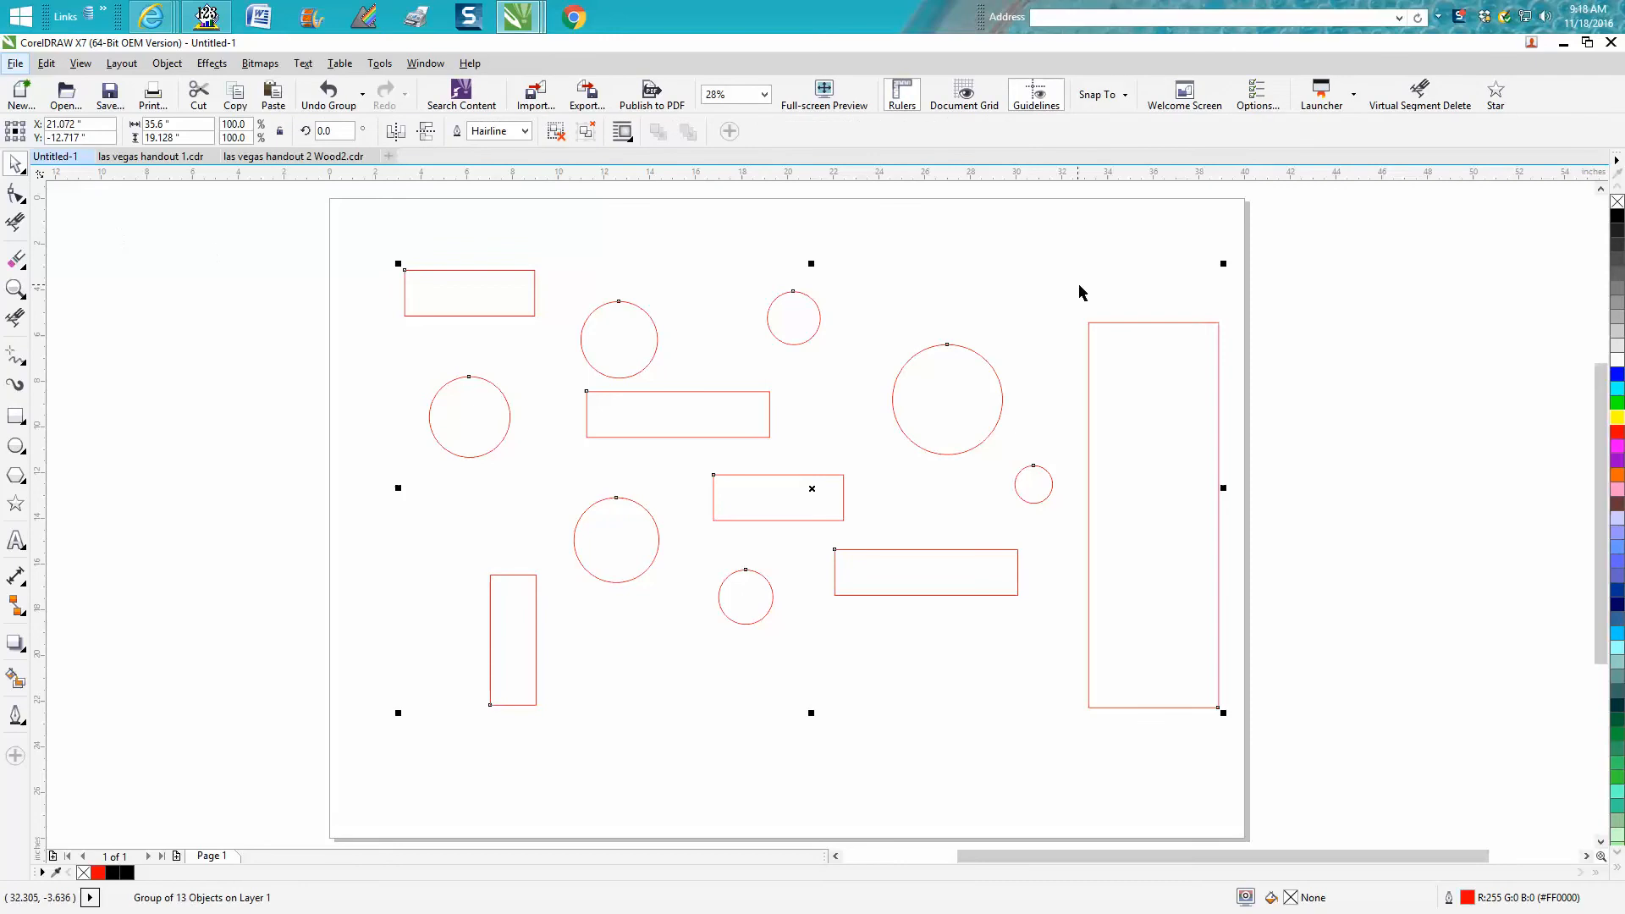
click(824, 322)
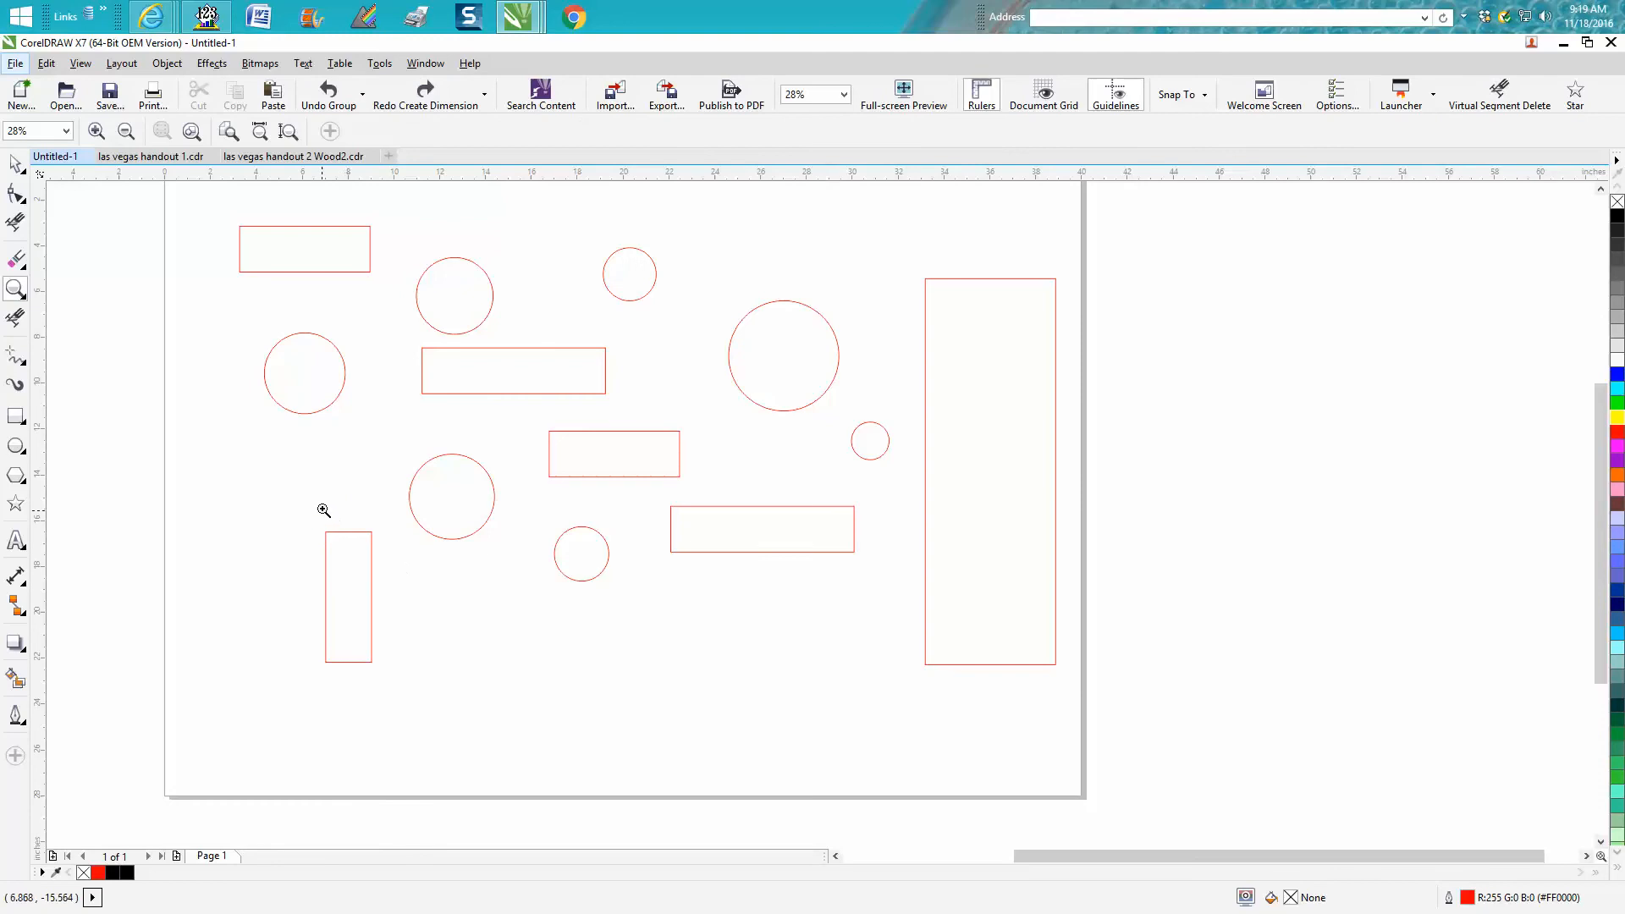
mouse_move(87, 318)
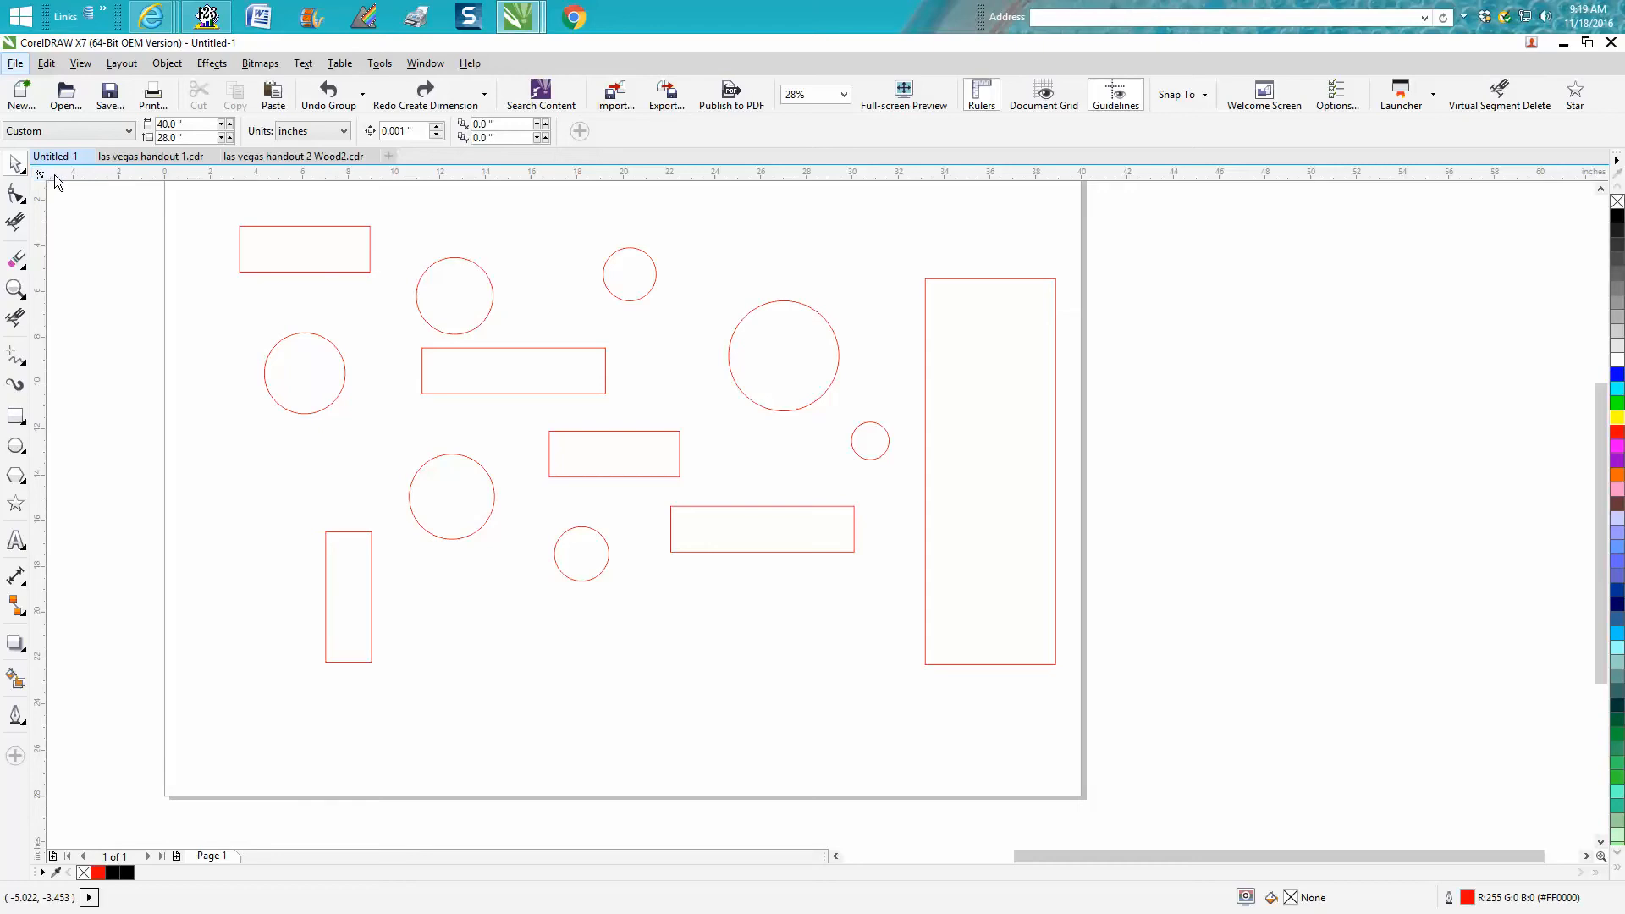
mouse_move(50, 178)
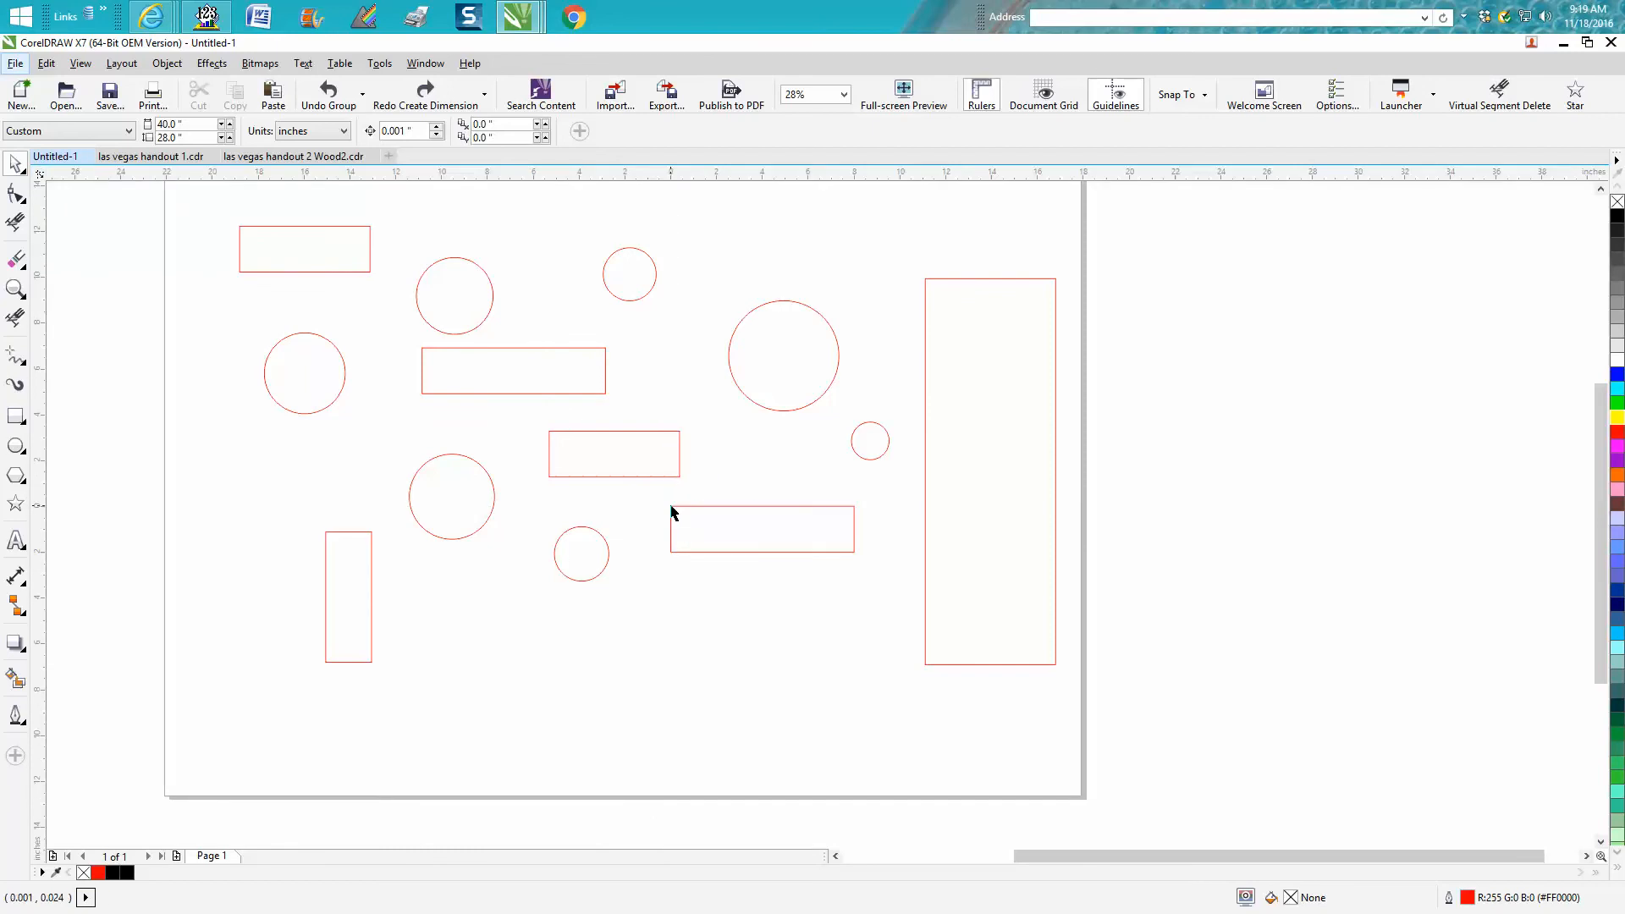
mouse_move(712, 553)
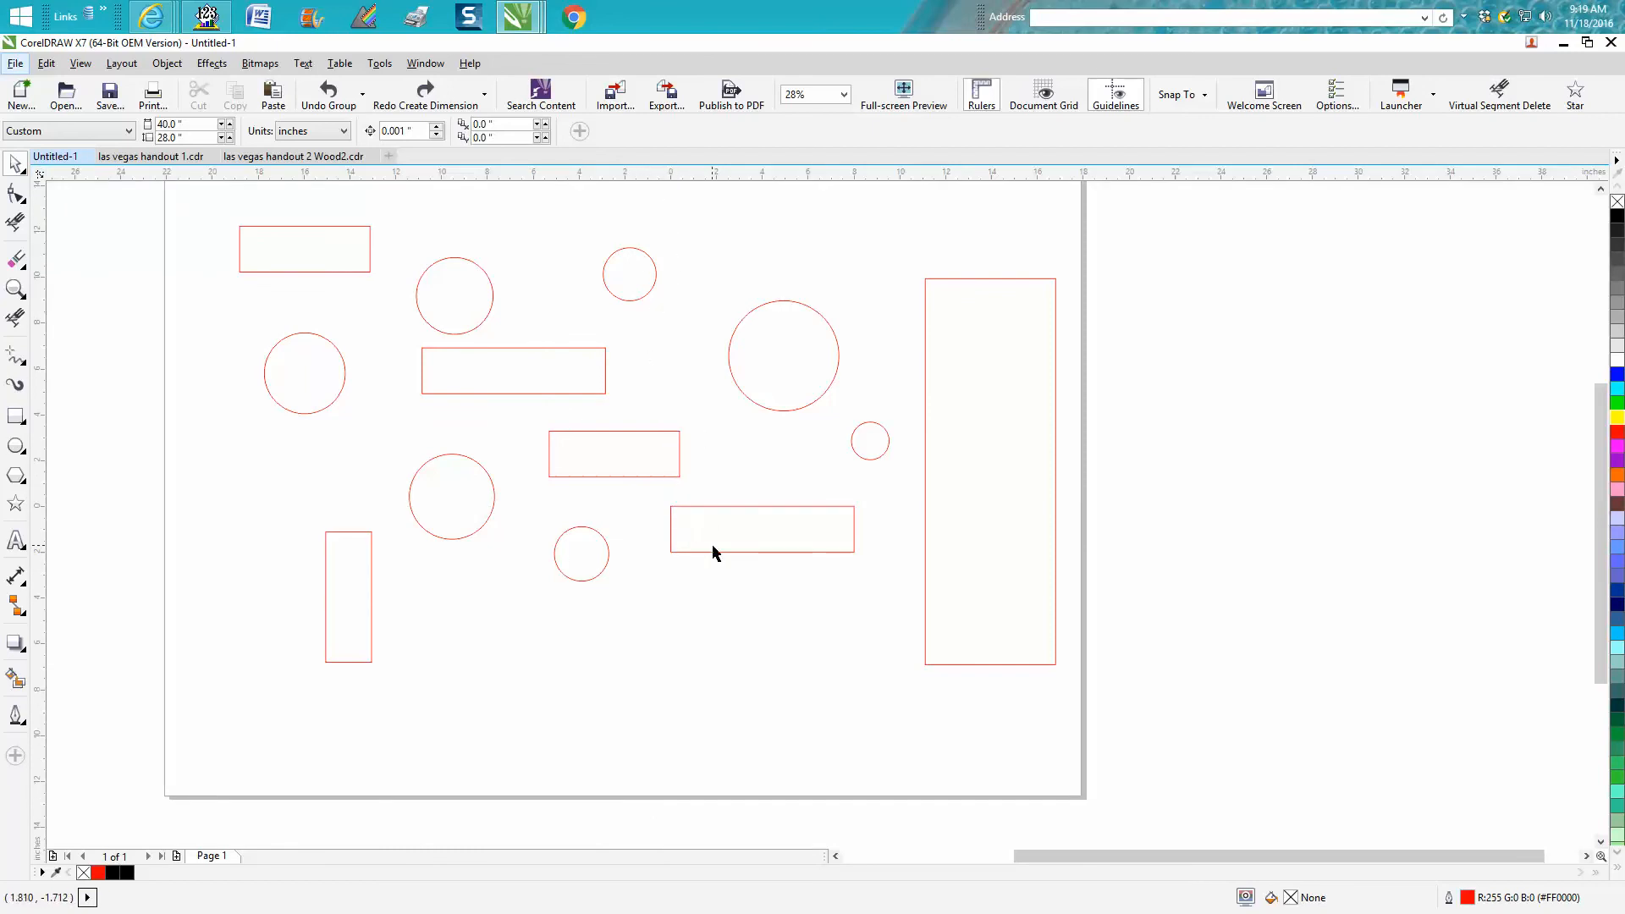
mouse_move(726, 566)
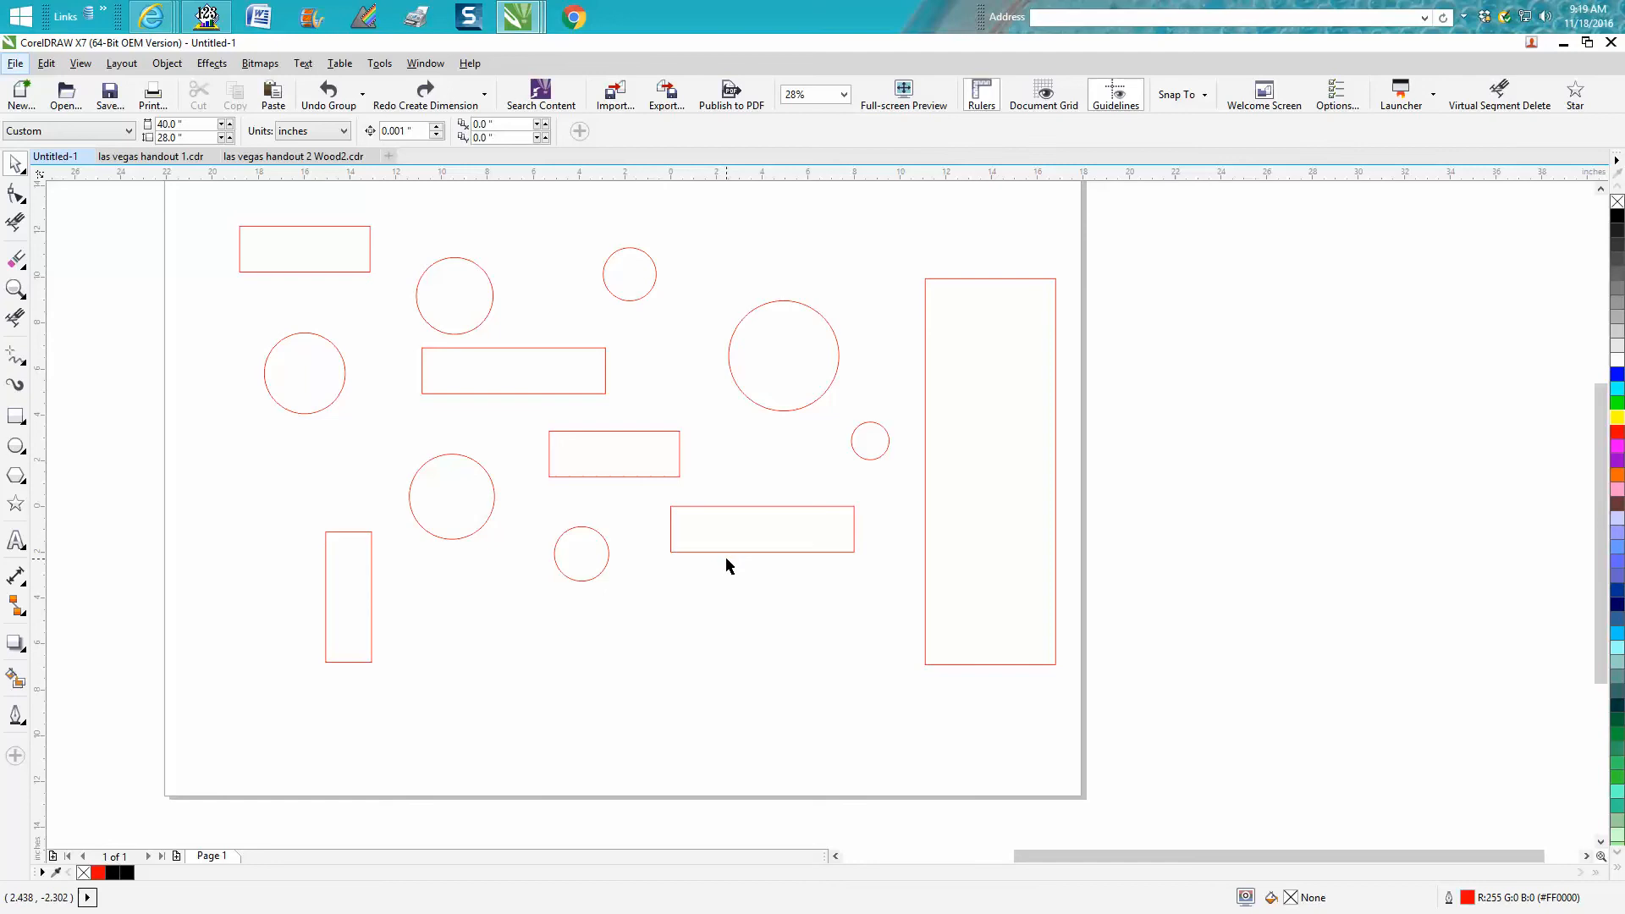
mouse_move(793, 221)
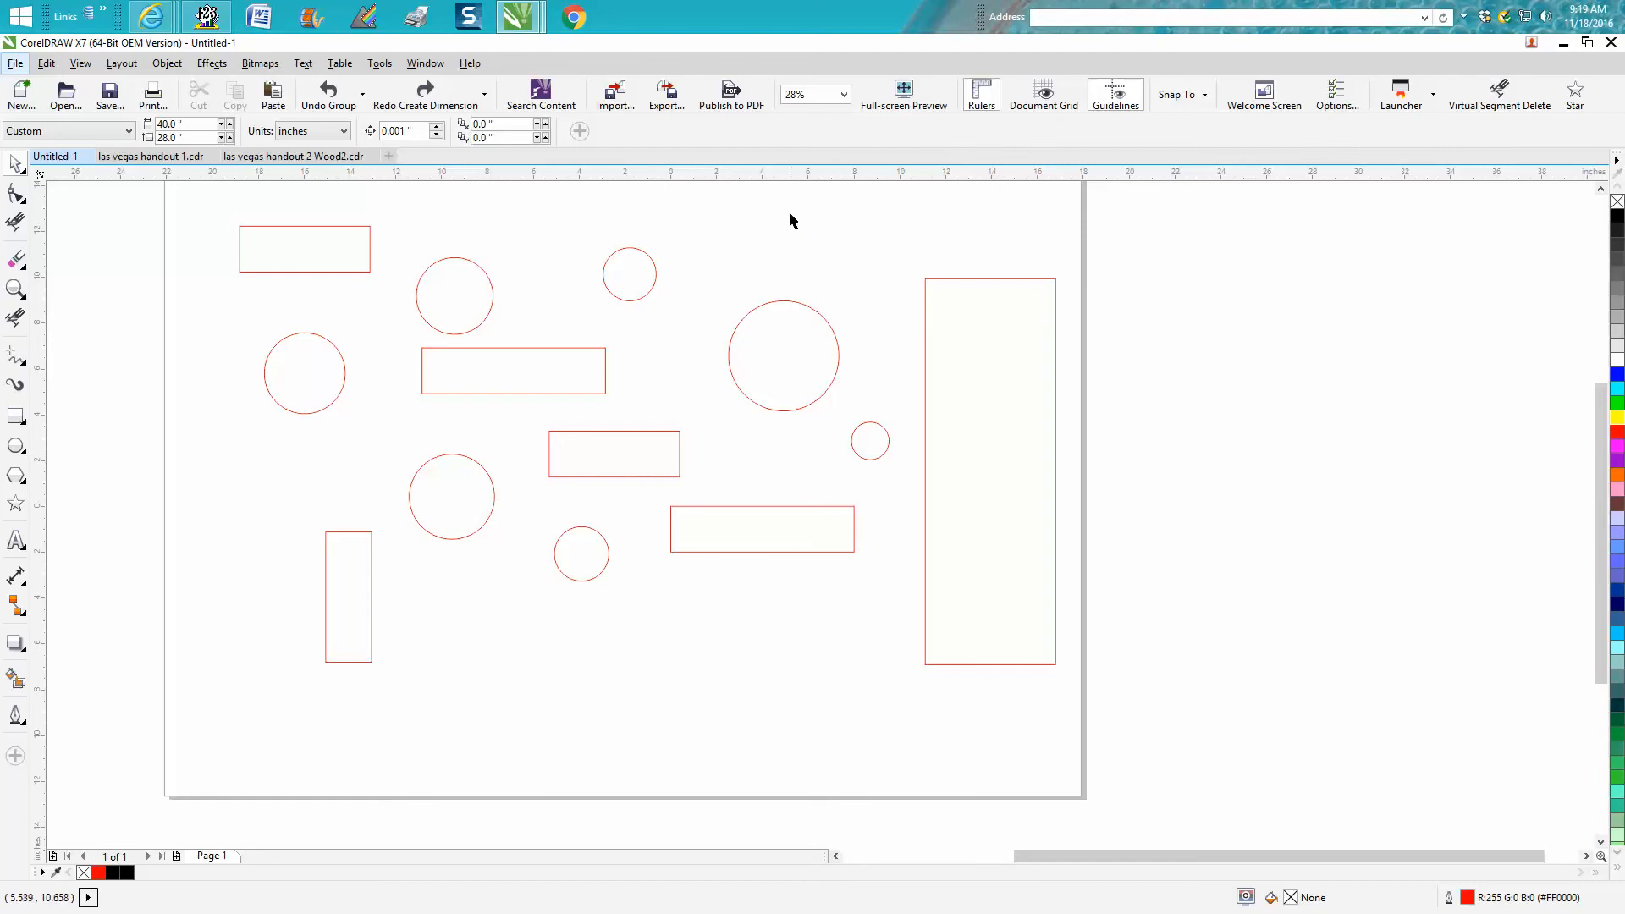
Drag the horizontal and vertical rulers onto the artwork, crossing at the wide rectangle's corner
drag(793, 171, 793, 330)
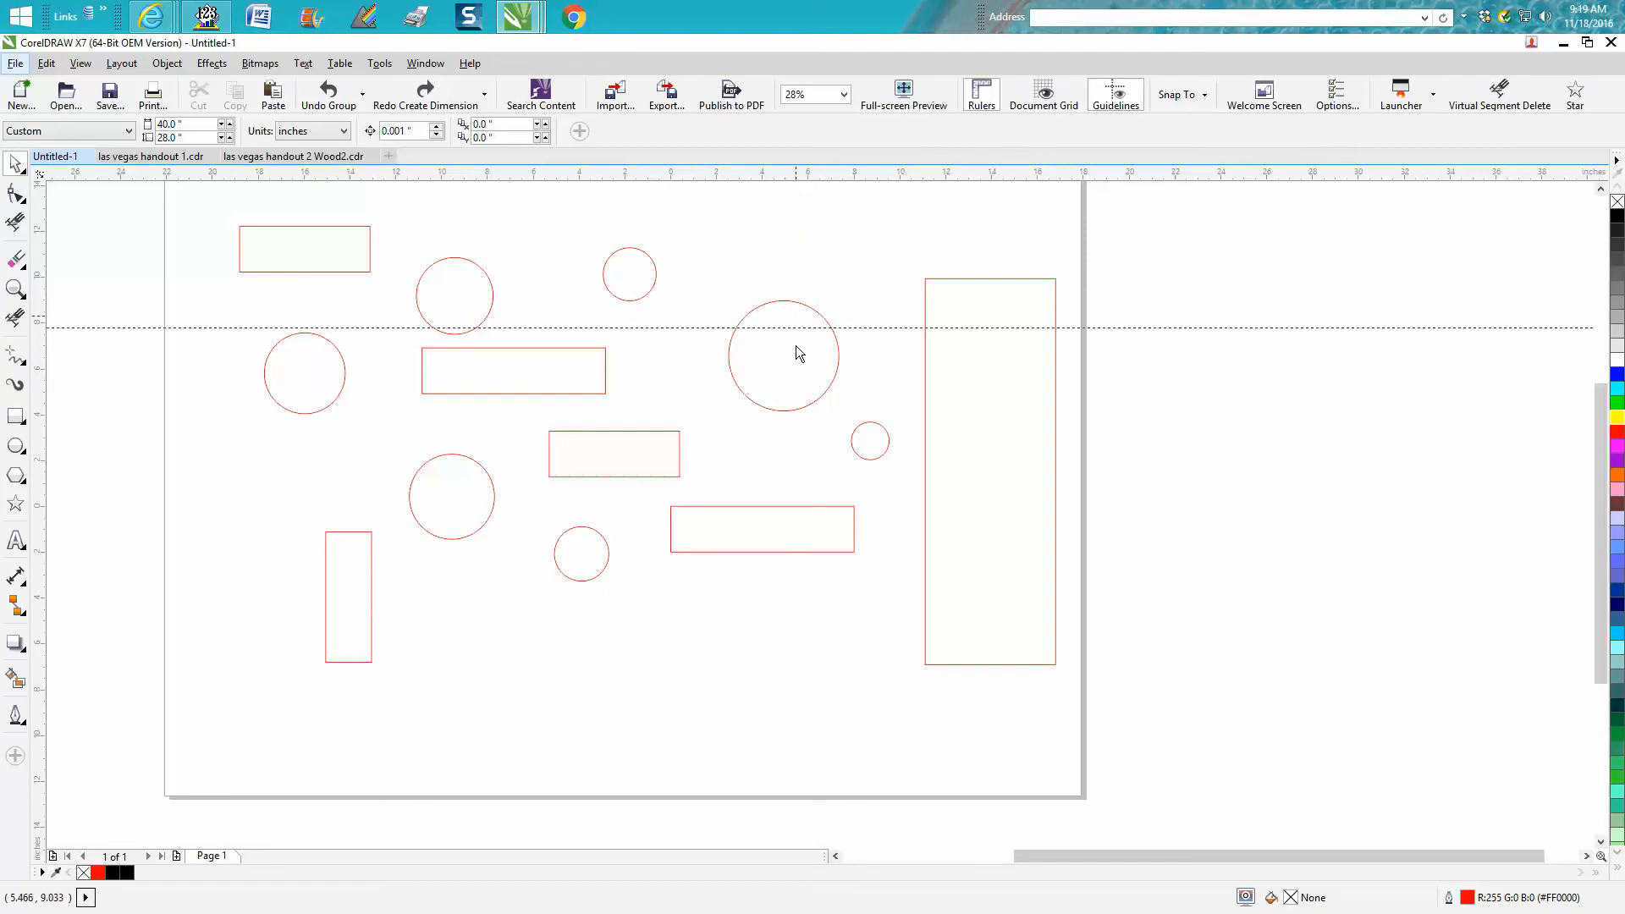
drag(798, 330, 798, 495)
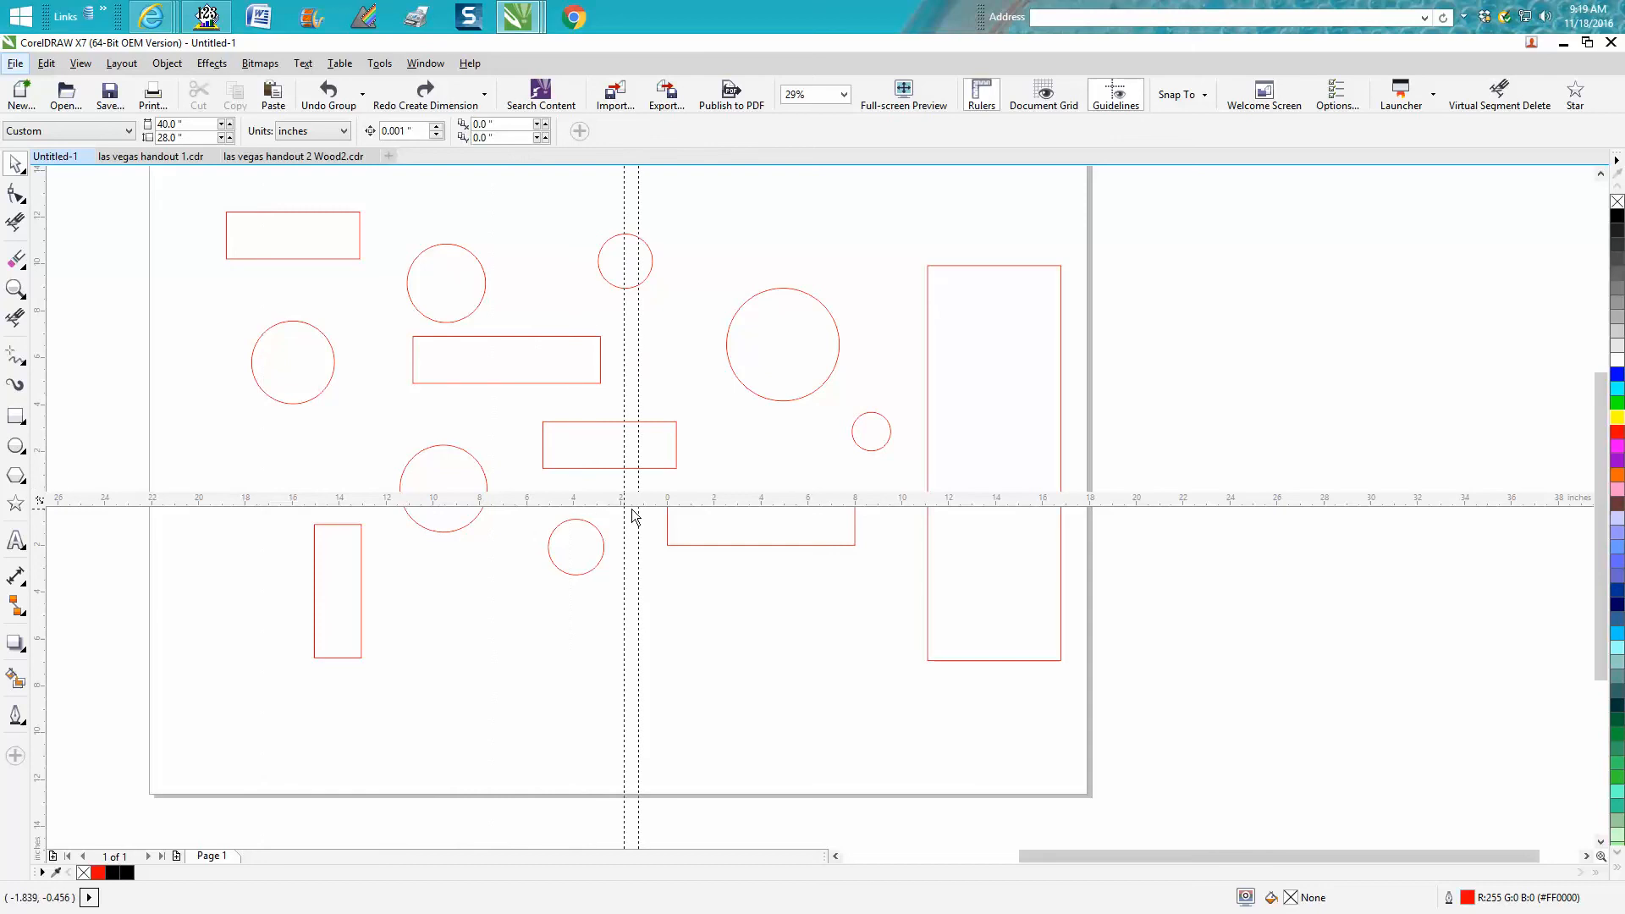
drag(637, 518, 669, 518)
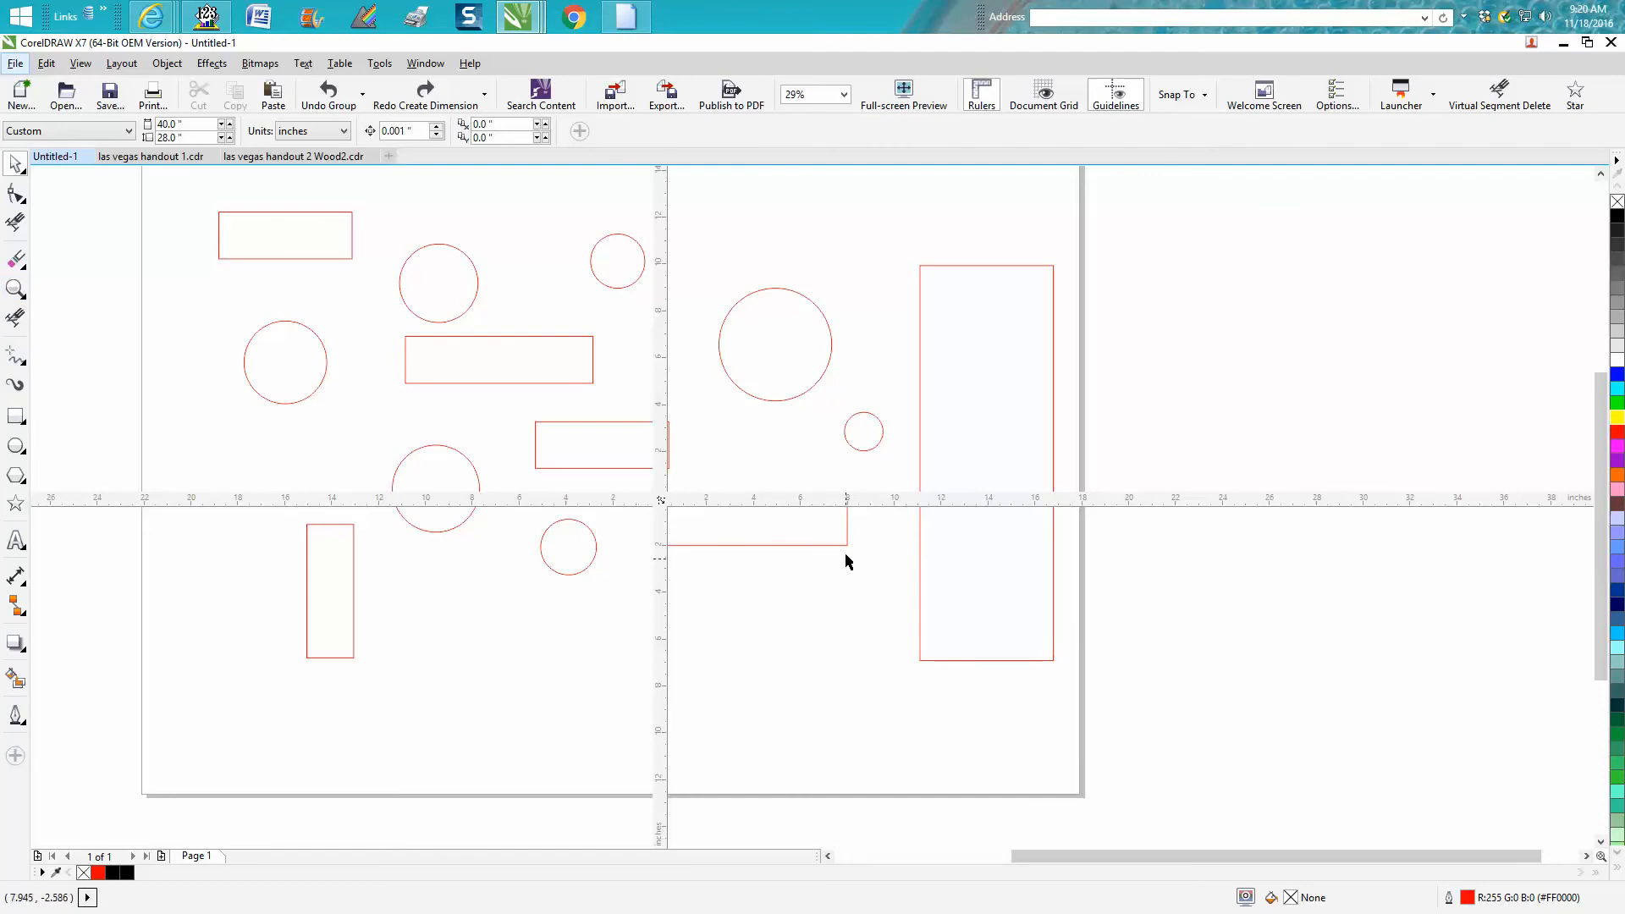
mouse_move(782, 531)
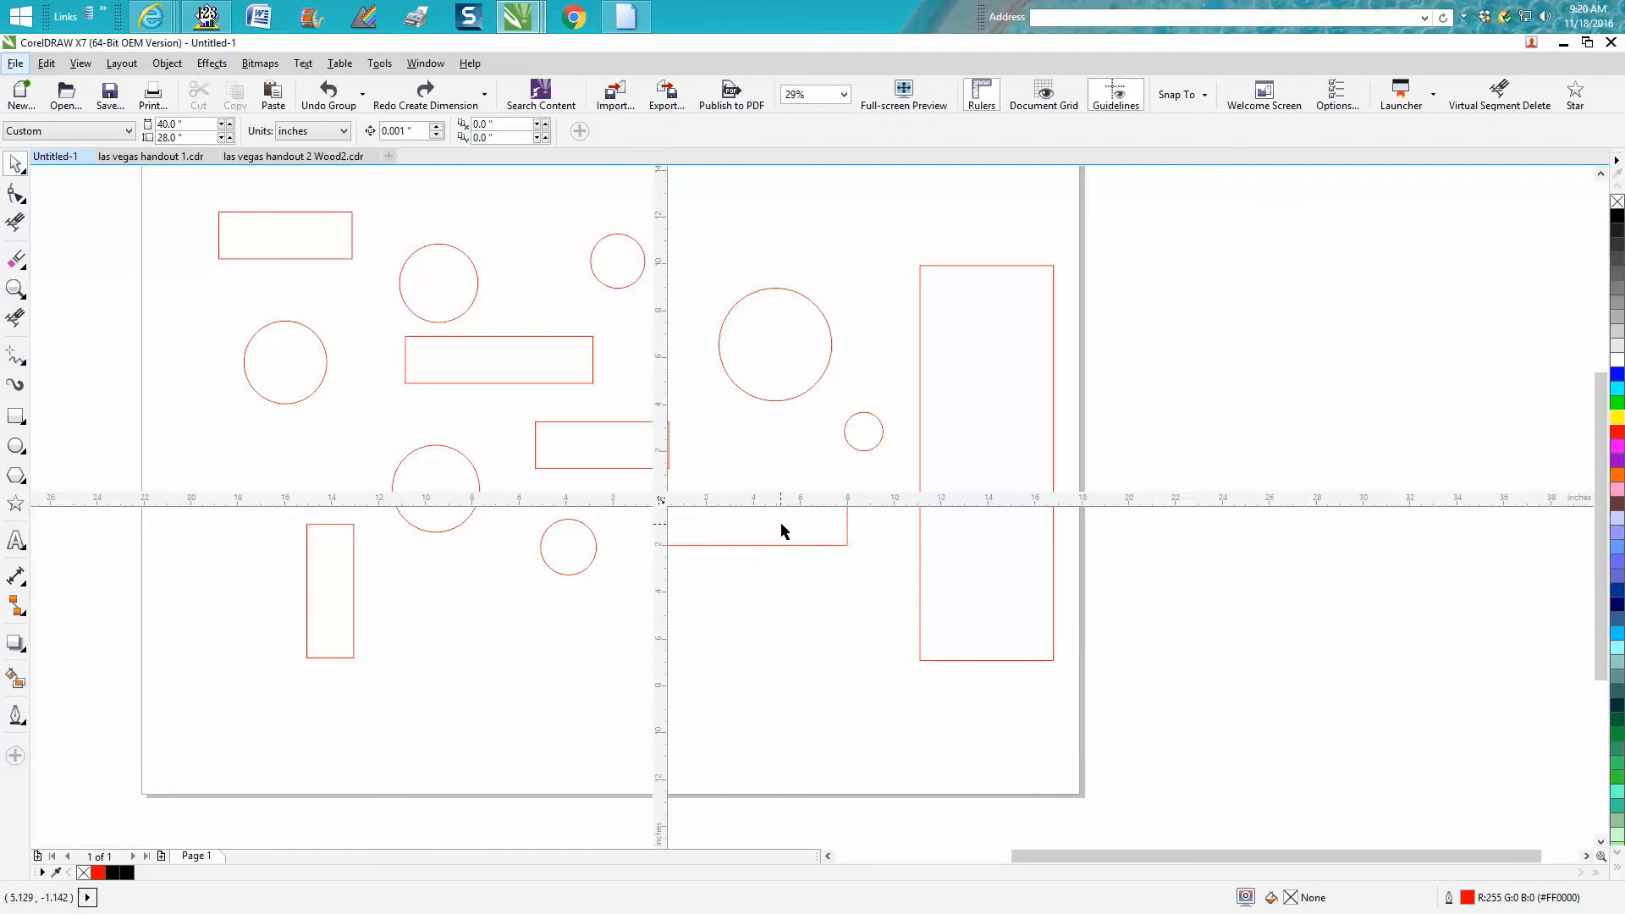
mouse_move(674, 507)
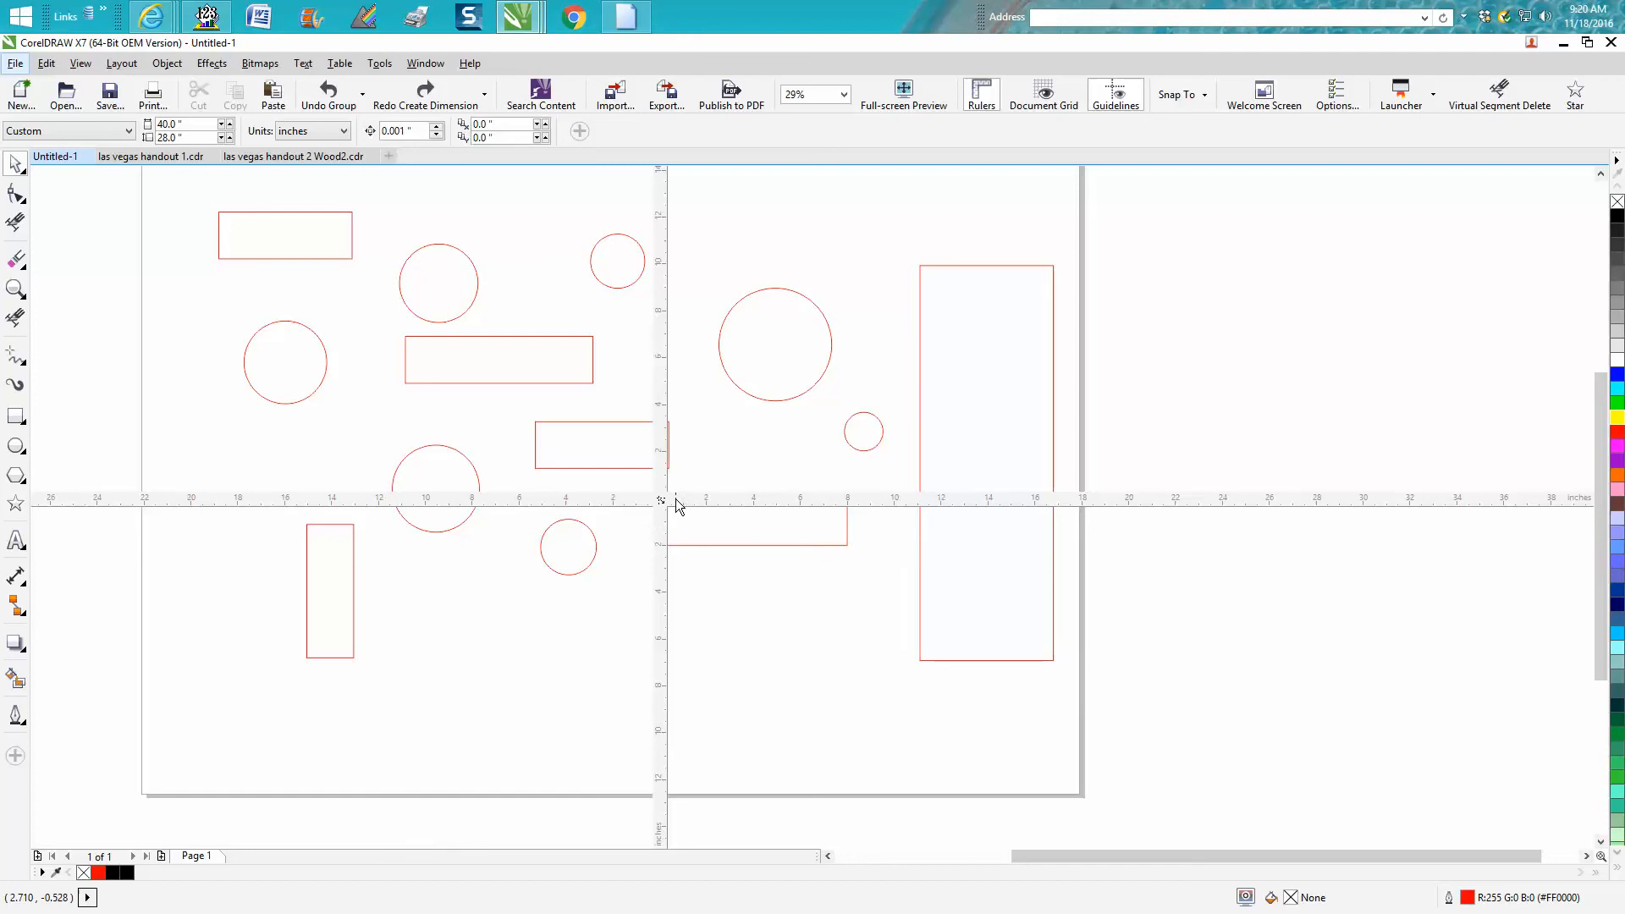
mouse_move(666, 497)
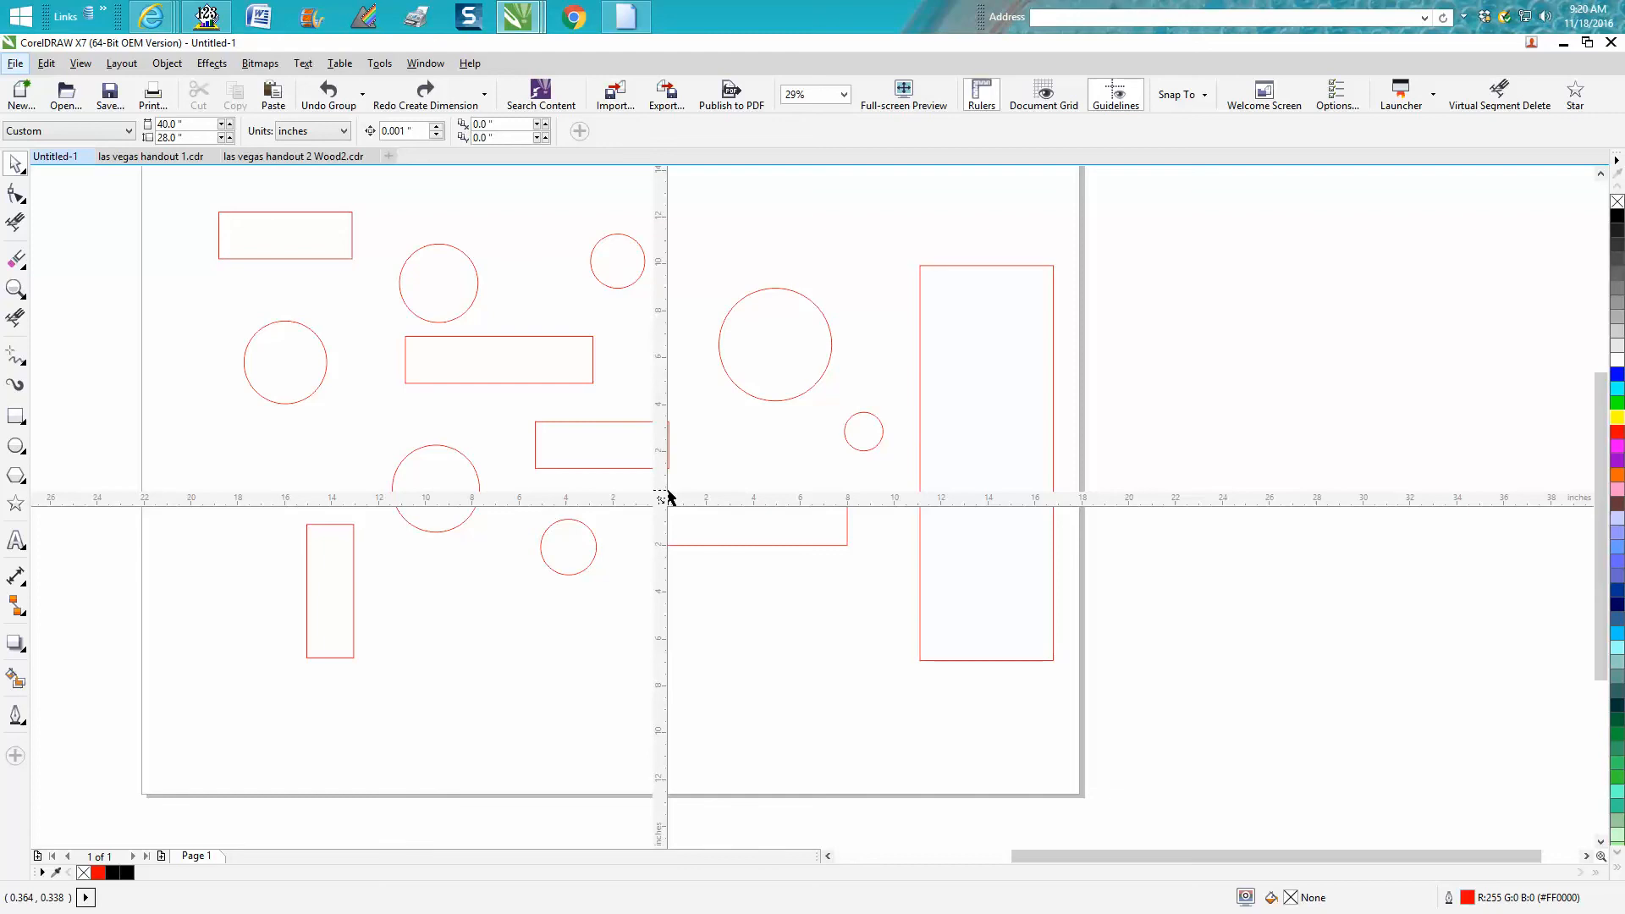
mouse_move(688, 471)
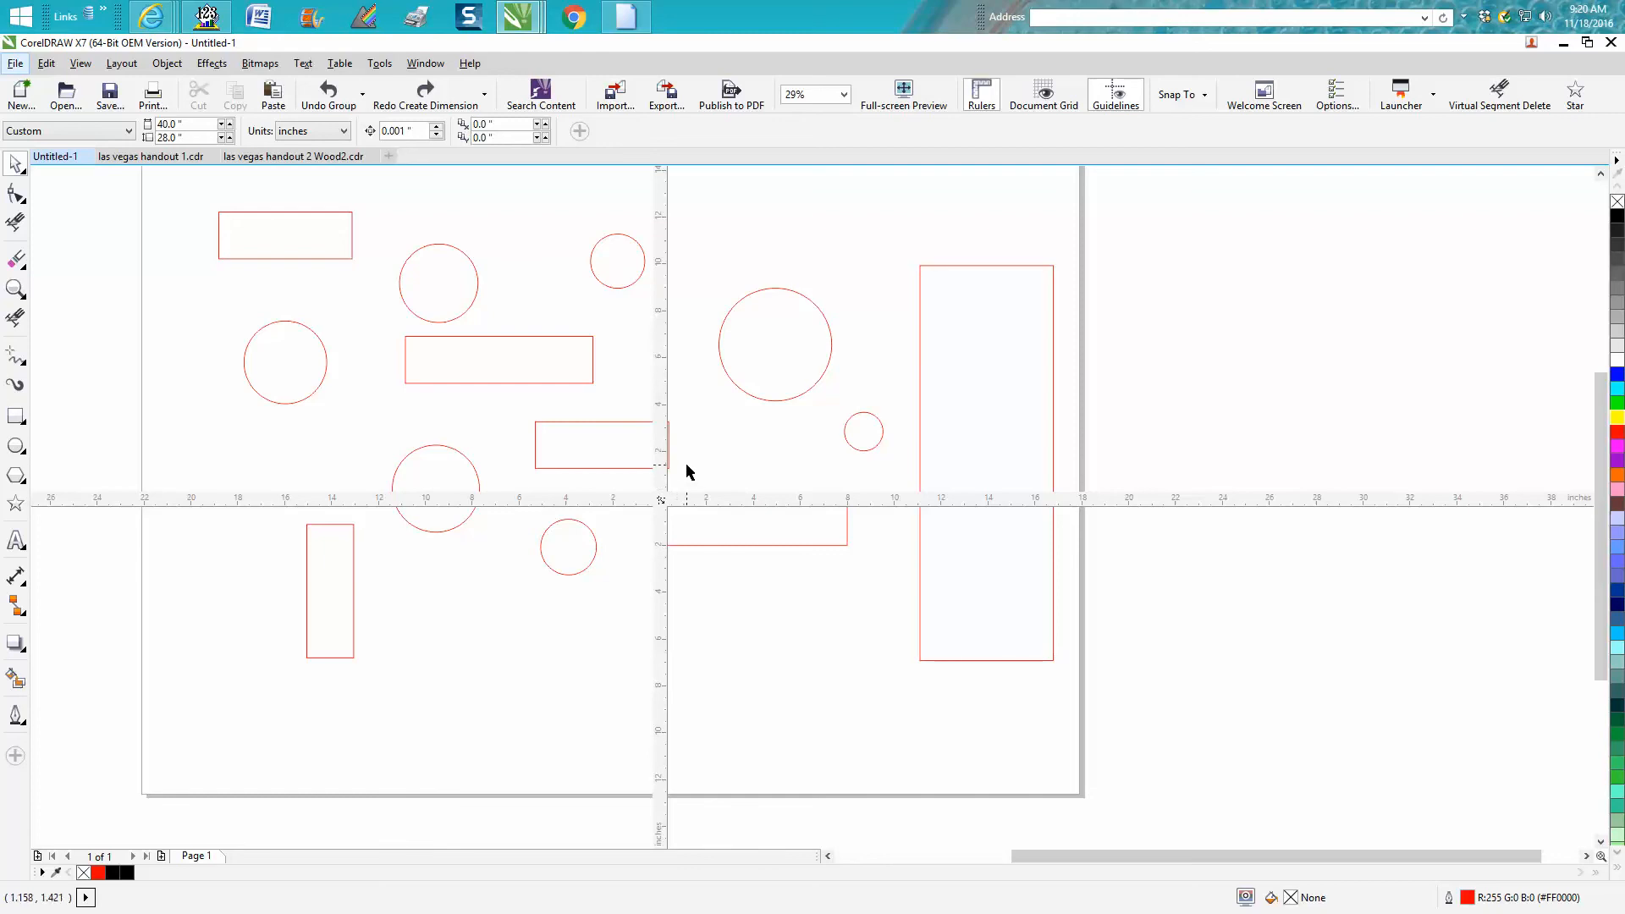
mouse_move(733, 484)
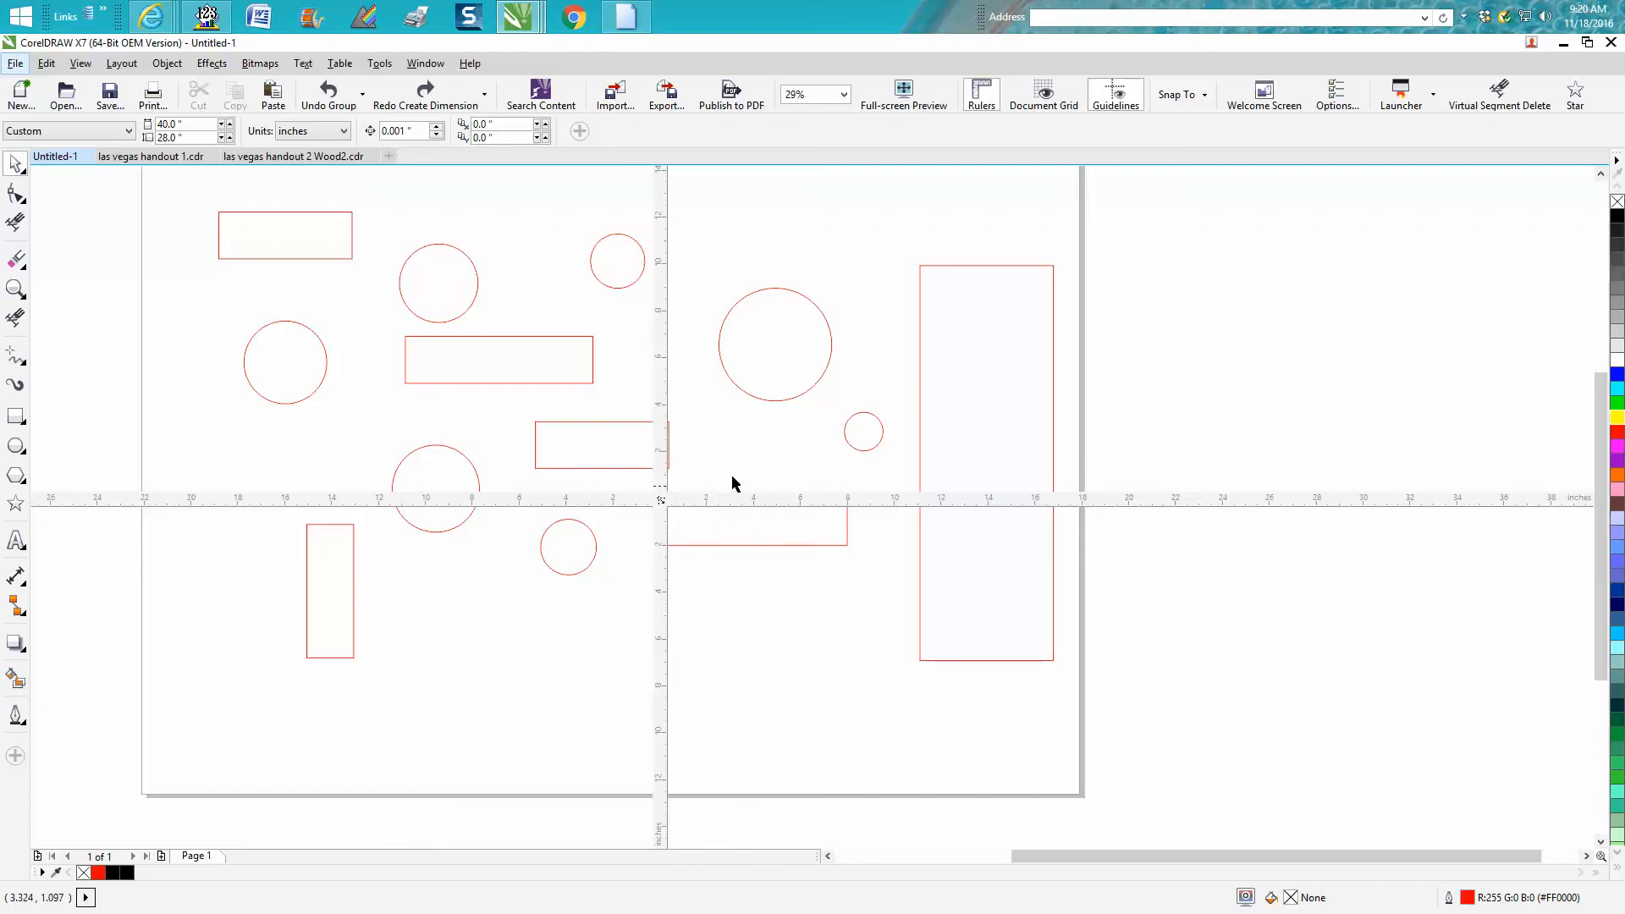
mouse_move(1061, 527)
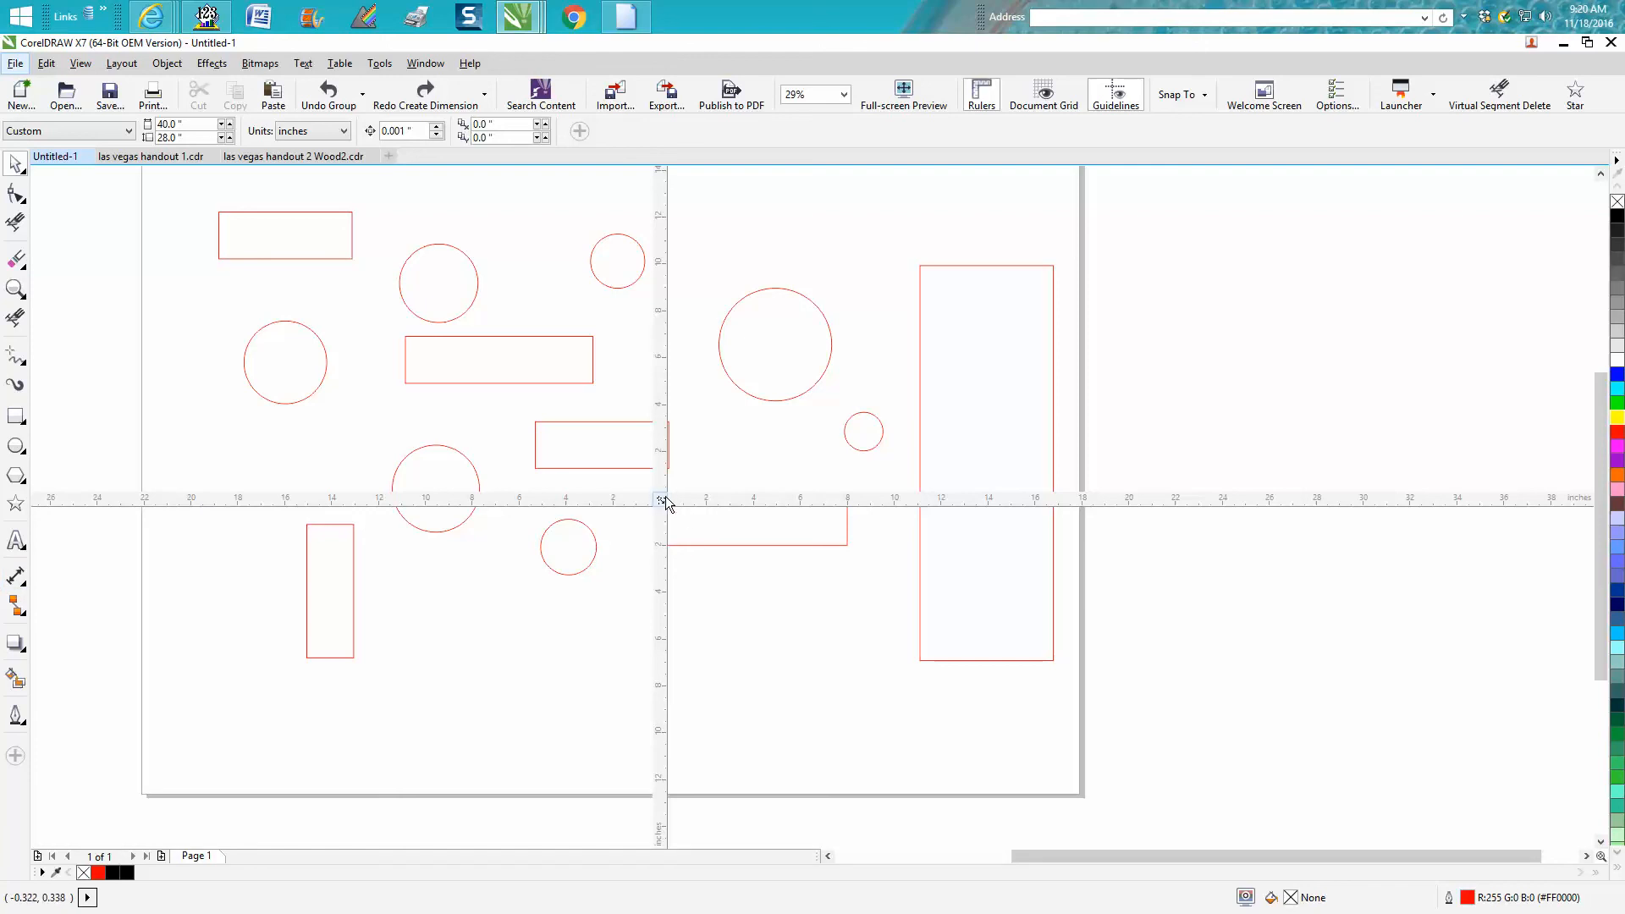
mouse_move(695, 508)
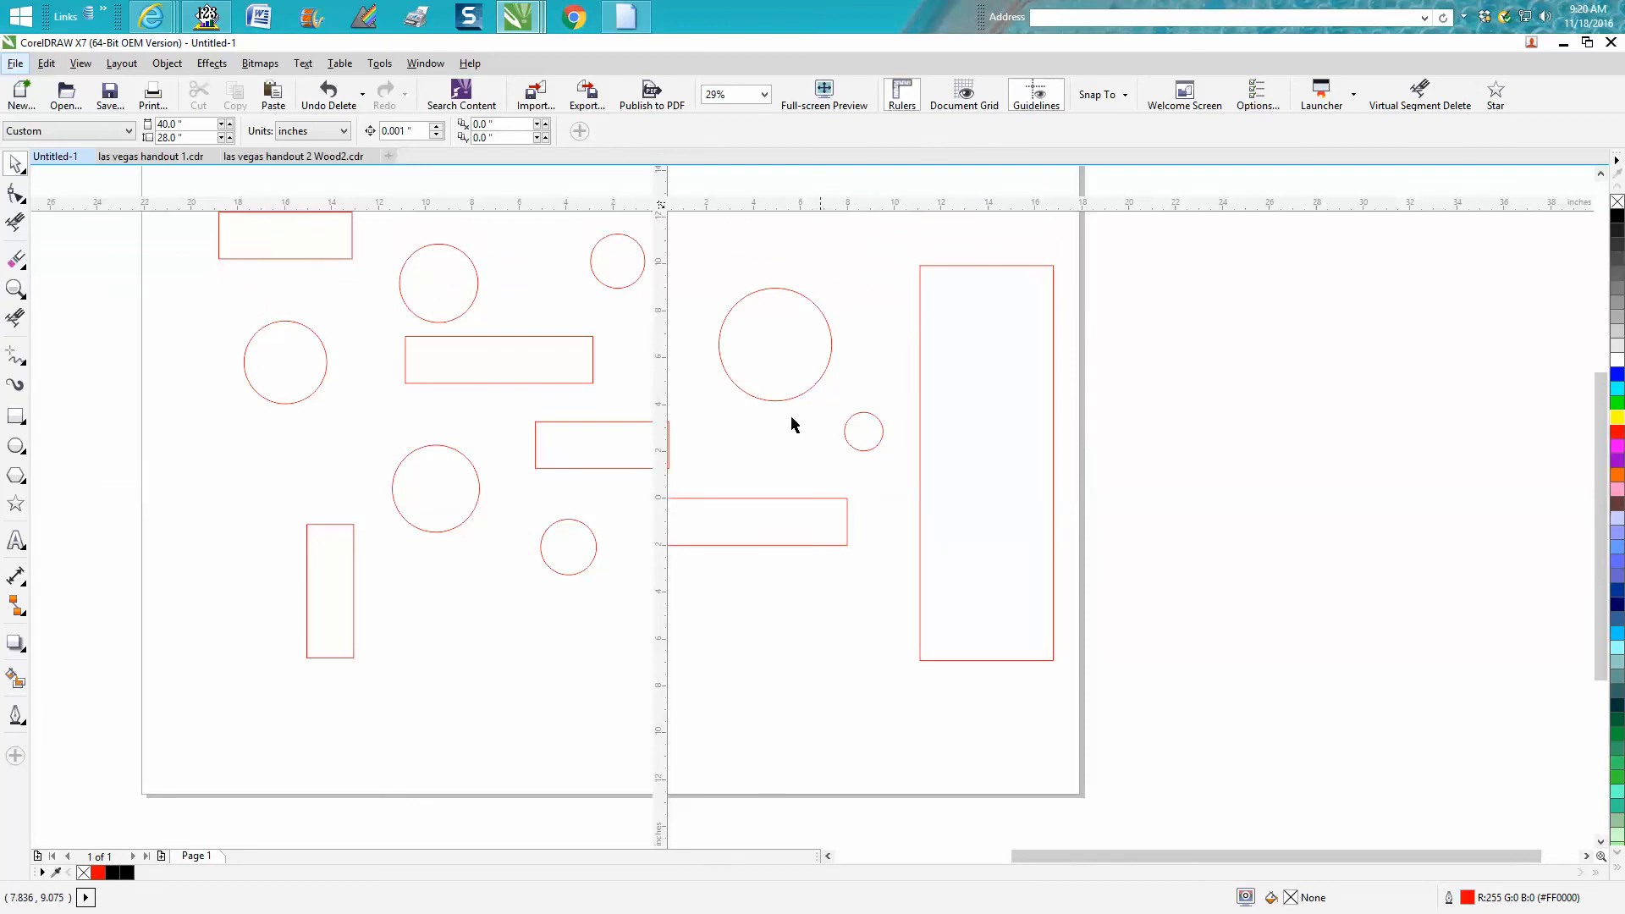
mouse_move(292, 403)
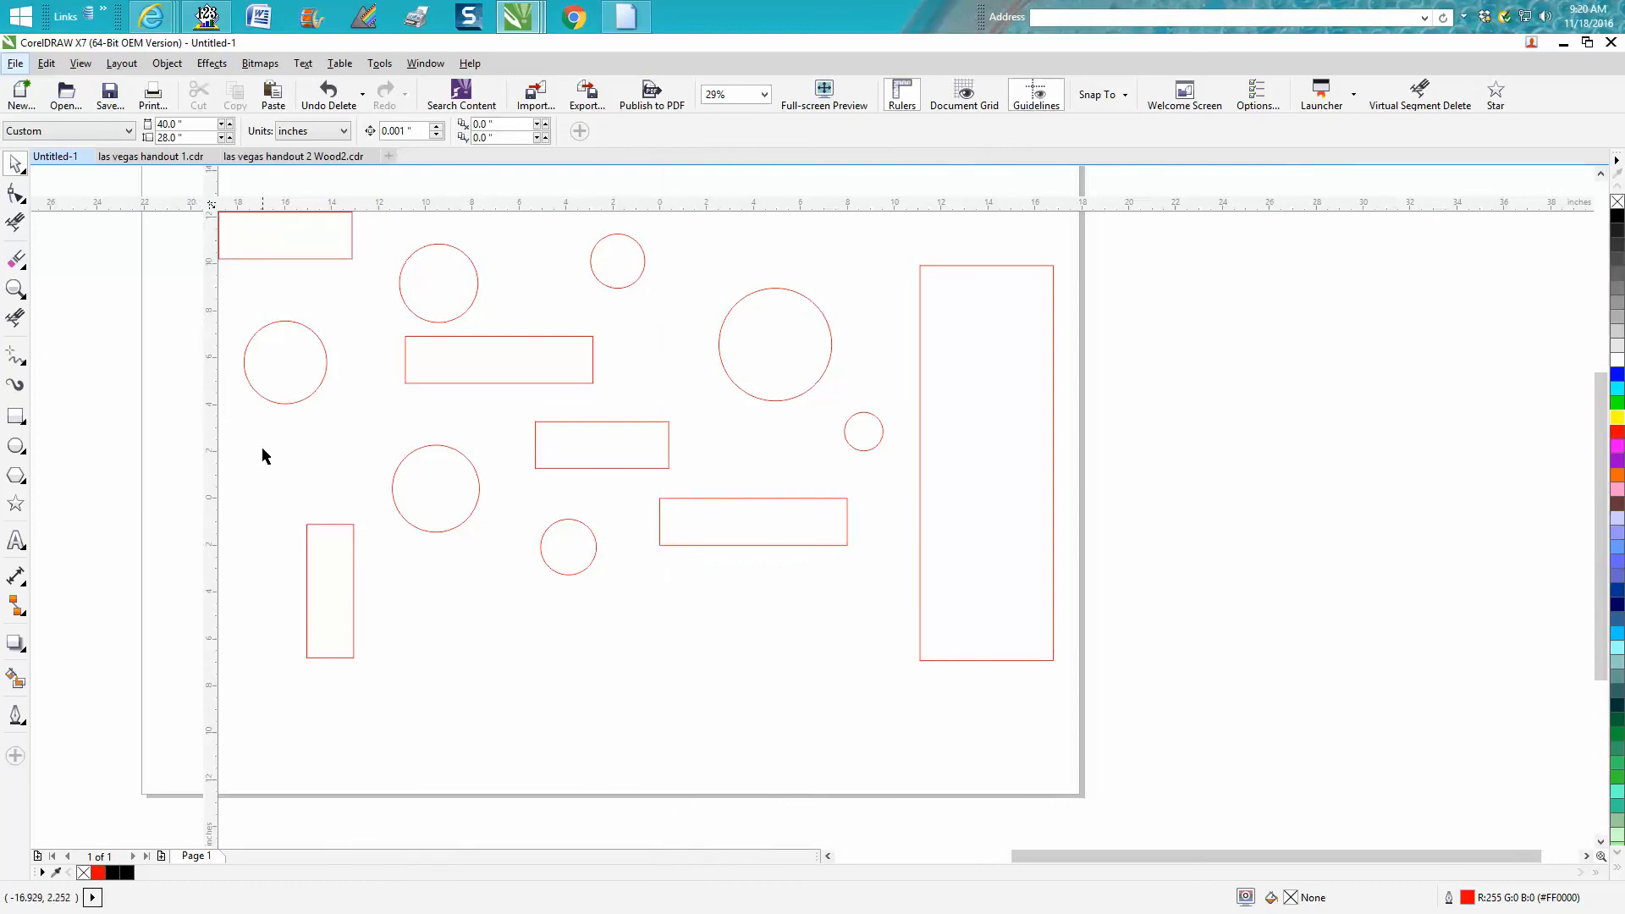
mouse_move(263, 253)
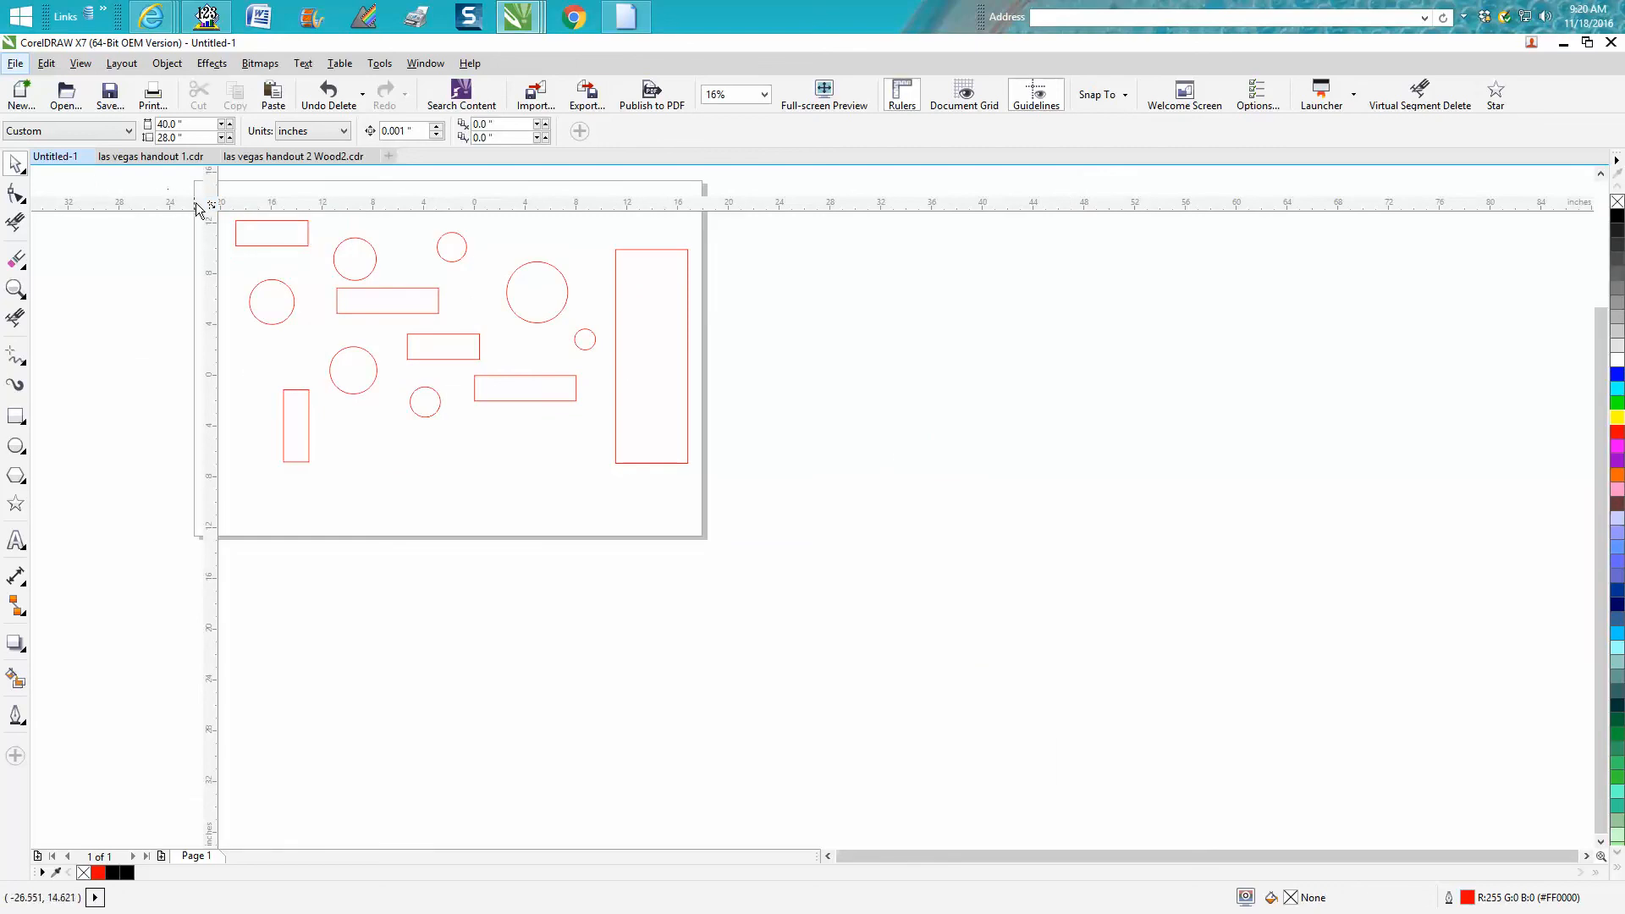
mouse_move(214, 235)
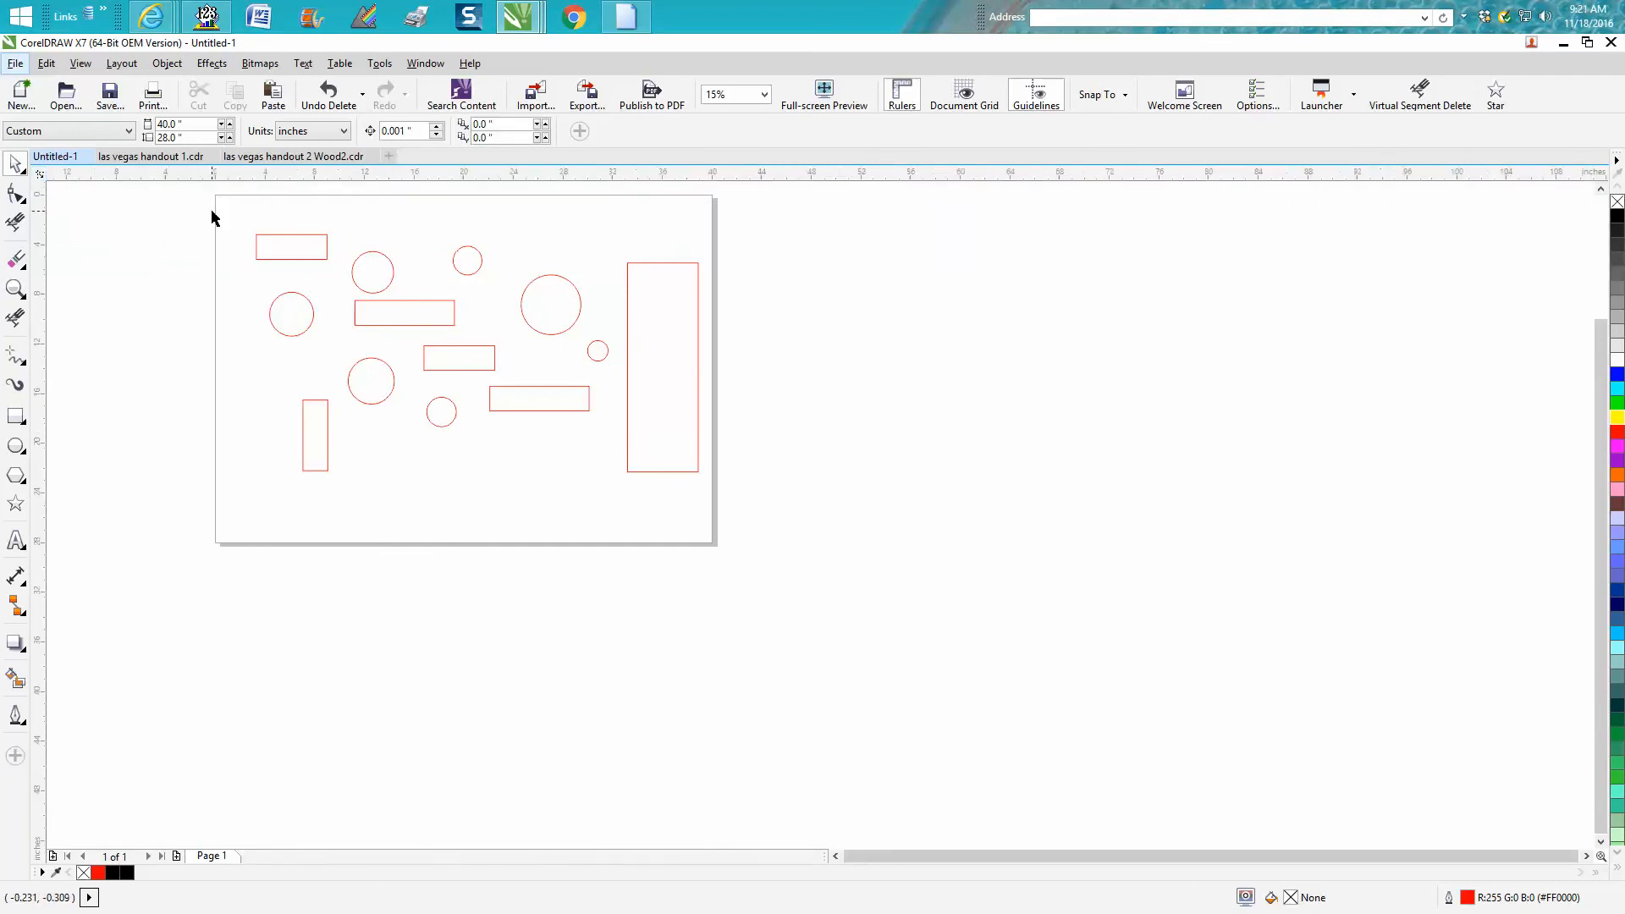
mouse_move(226, 249)
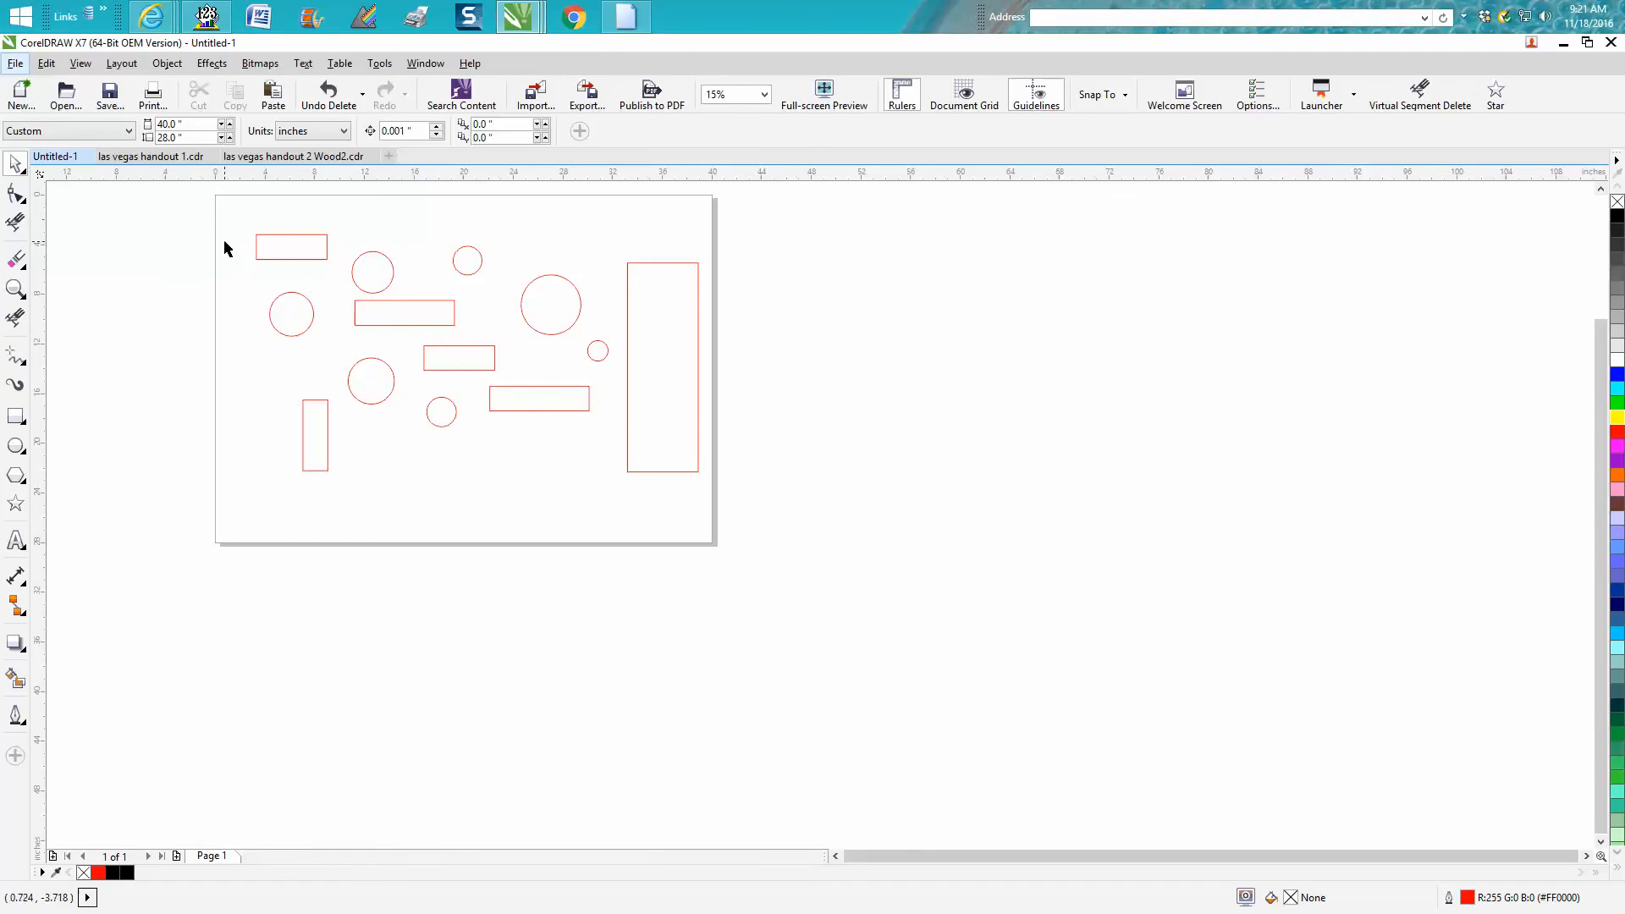